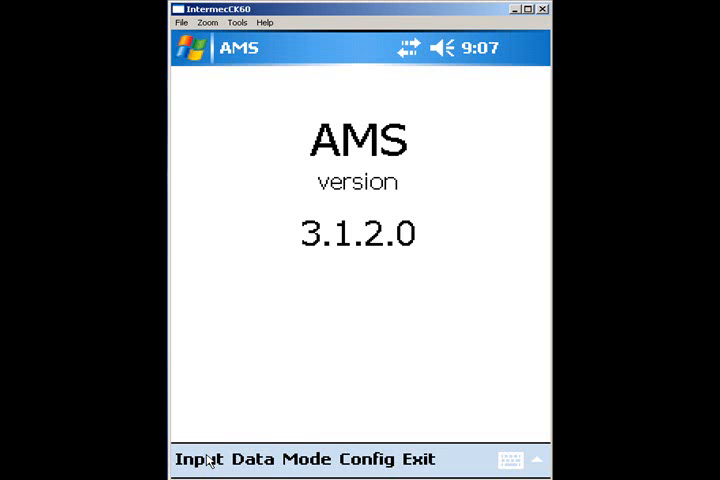
Open the Confirm Load form from the handheld's Input > Dispatch menu.
left_click(197, 459)
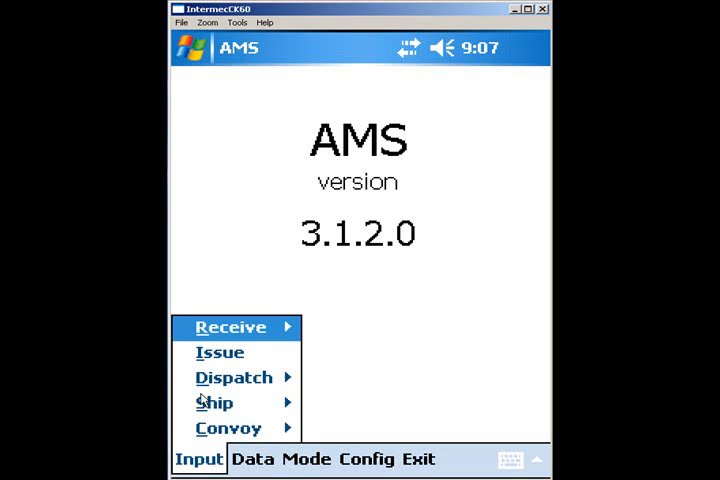
left_click(235, 377)
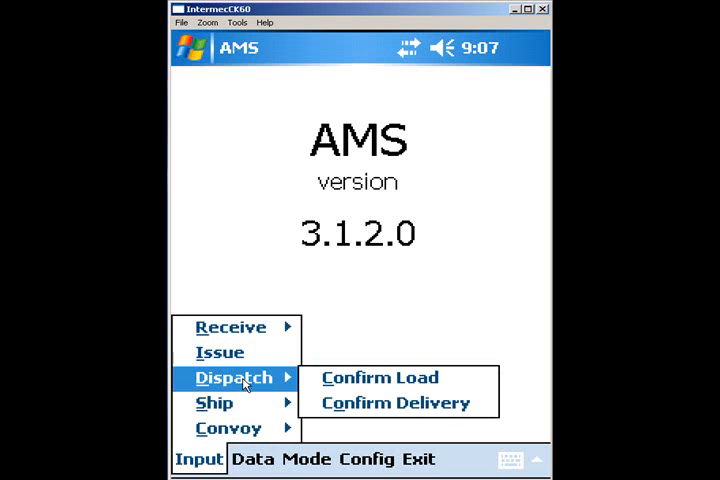
left_click(380, 377)
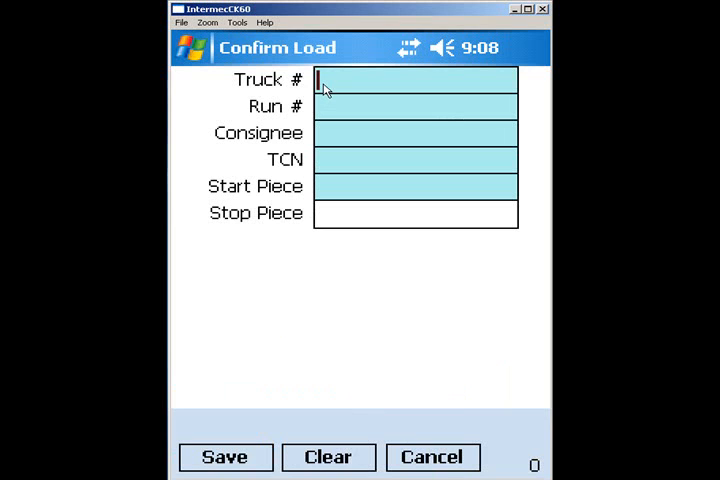
Save a confirmed load for truck T3452 with run number 0001.
type("T")
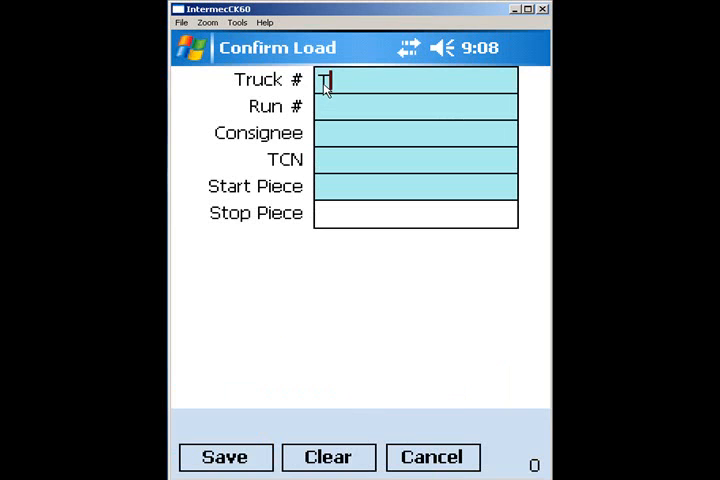
type("3452")
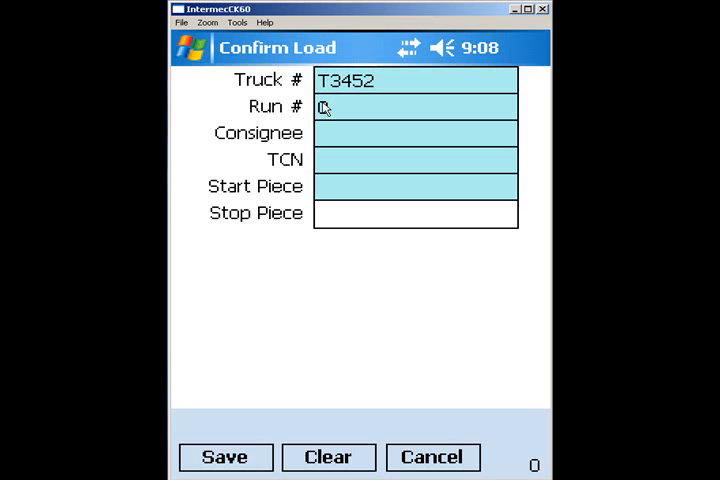
type("0001")
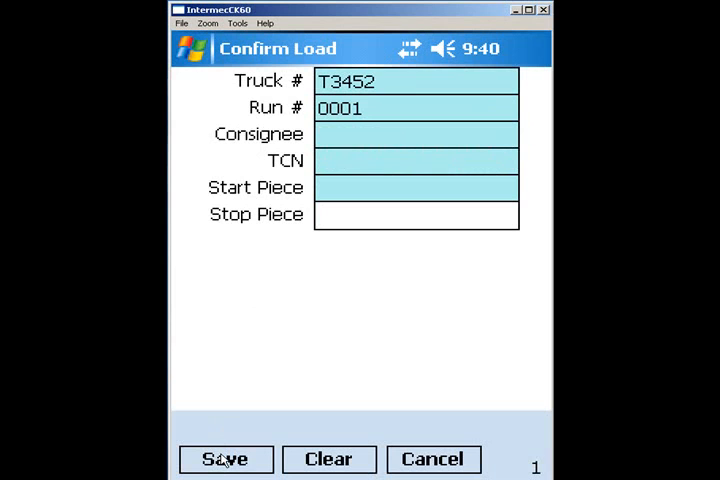
left_click(433, 459)
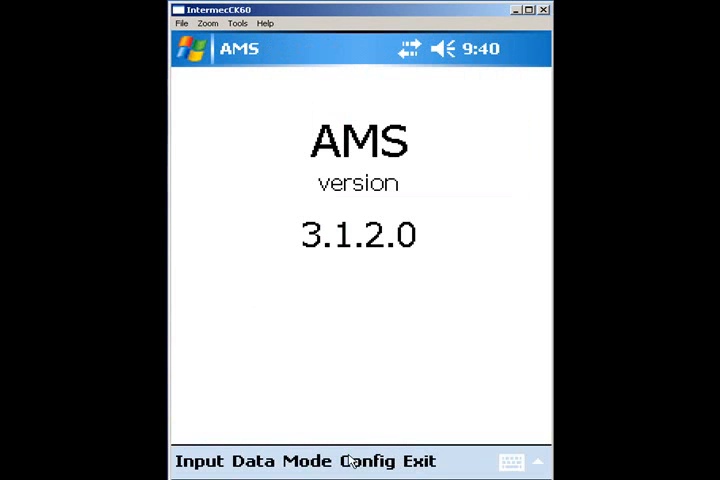
Send the handheld's recorded data to the PC via Config > Send to PC.
left_click(252, 461)
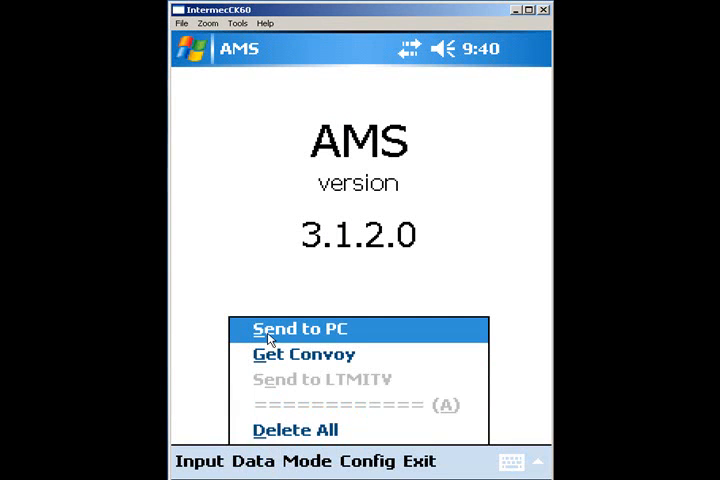
left_click(297, 329)
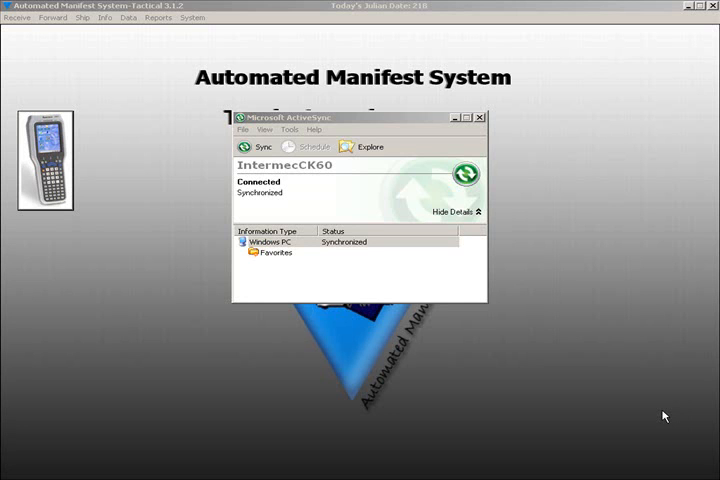
Close the ActiveSync window once the handheld shows Connected and Synchronized.
left_click(481, 117)
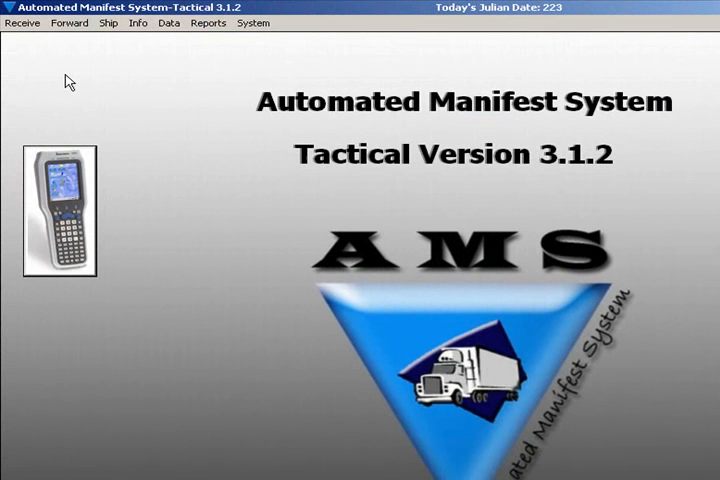
Open the Select Tally Sheets list under Forward > Dispatch > Tally Sheet.
left_click(70, 23)
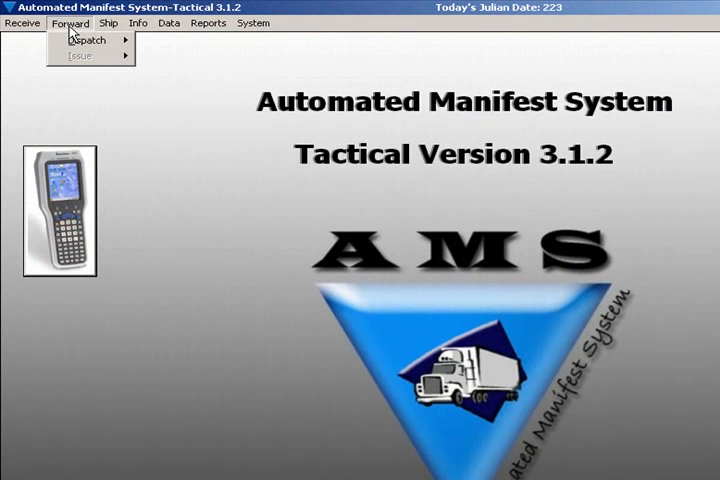
left_click(85, 39)
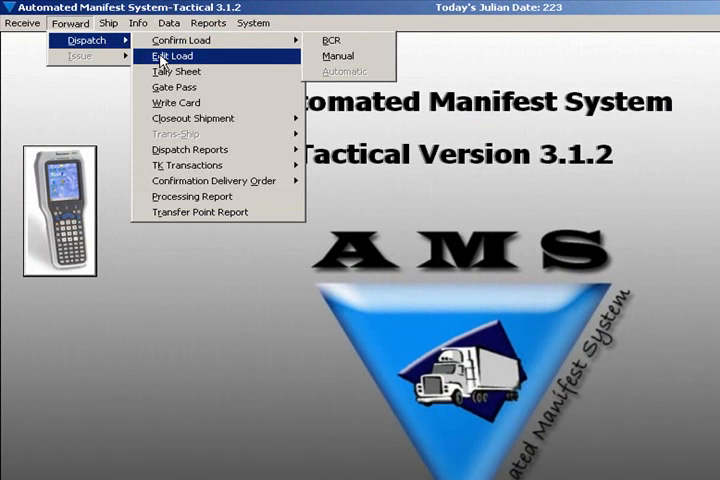
left_click(171, 71)
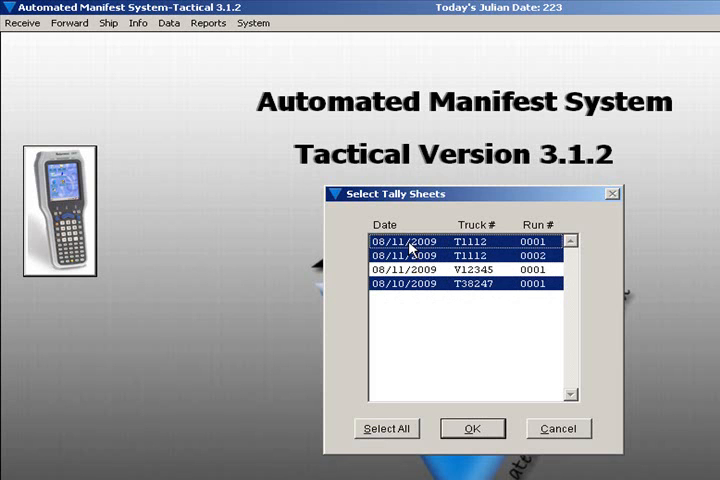
Select only the T38247, run 0001 tally sheet and confirm.
left_click(470, 283)
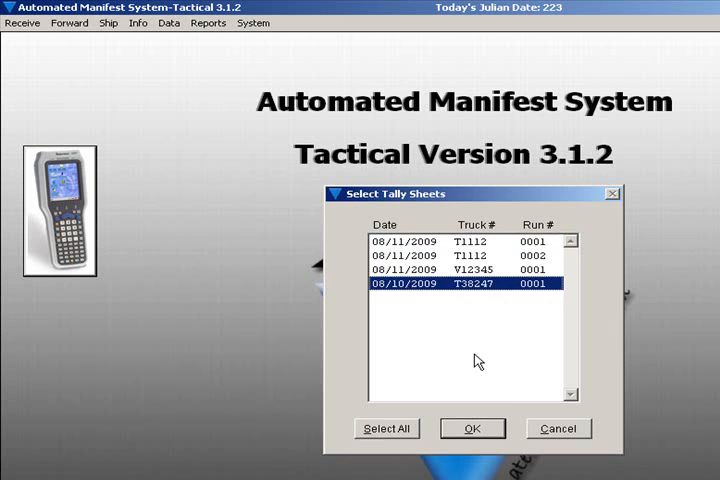
left_click(472, 428)
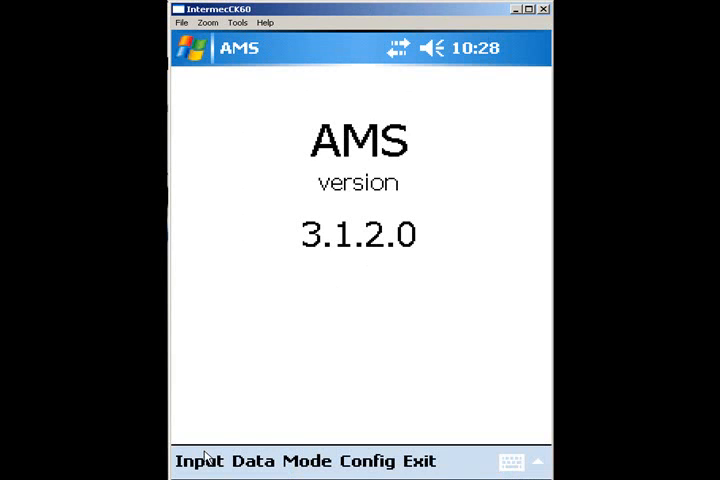
Open the Confirm Delivery form, prefilled for truck T38247, run 0001.
left_click(197, 461)
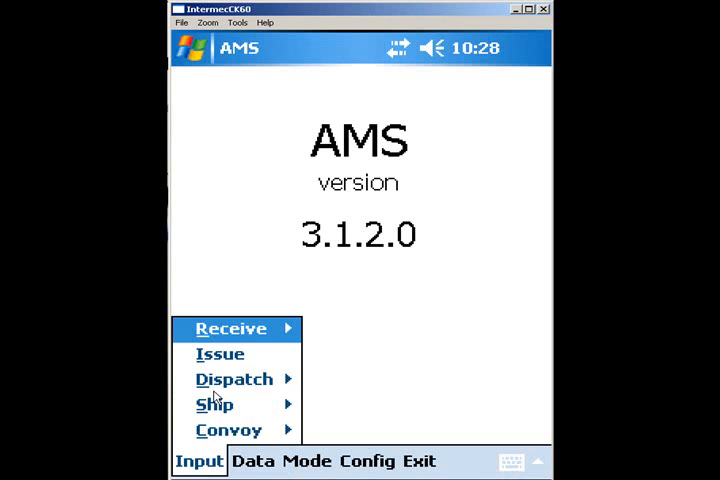
left_click(234, 379)
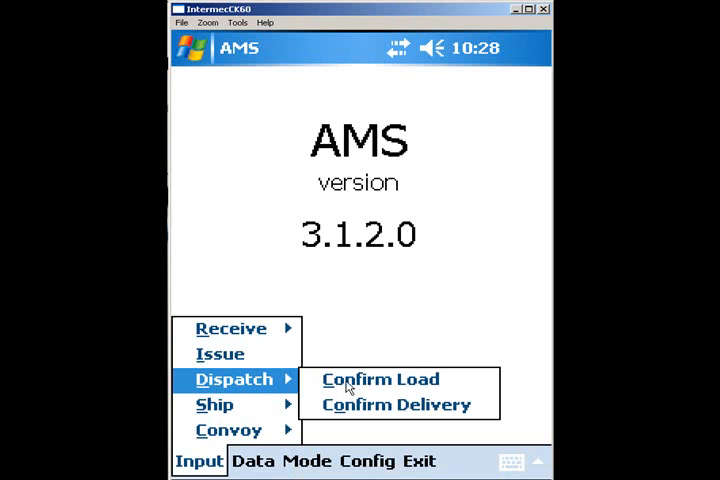
left_click(380, 405)
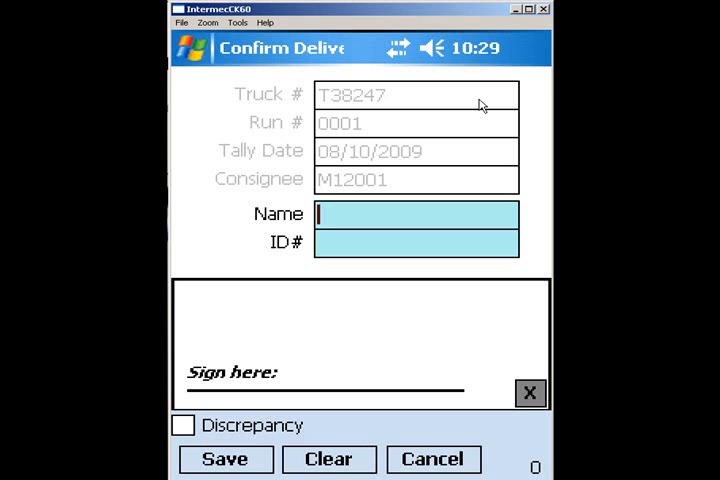
Confirm delivery to JOHN DOE with signature, then open Closeout Tally Sheets in AMS Tactical.
type("JOHN DOE")
left_click(416, 243)
type("2222")
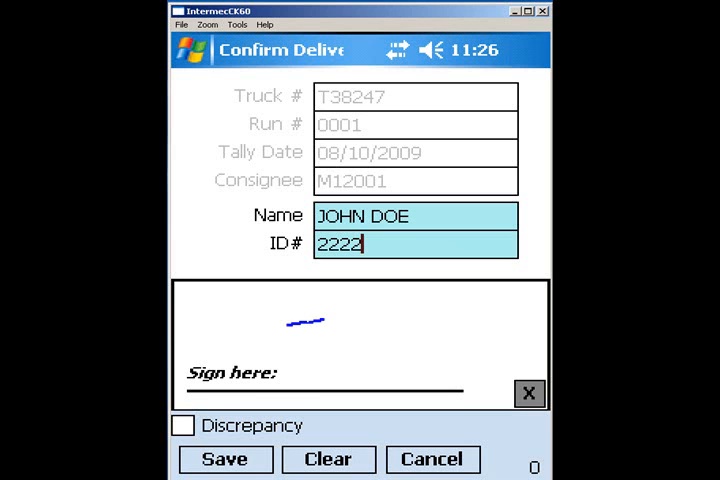
left_click_drag(290, 325, 345, 370)
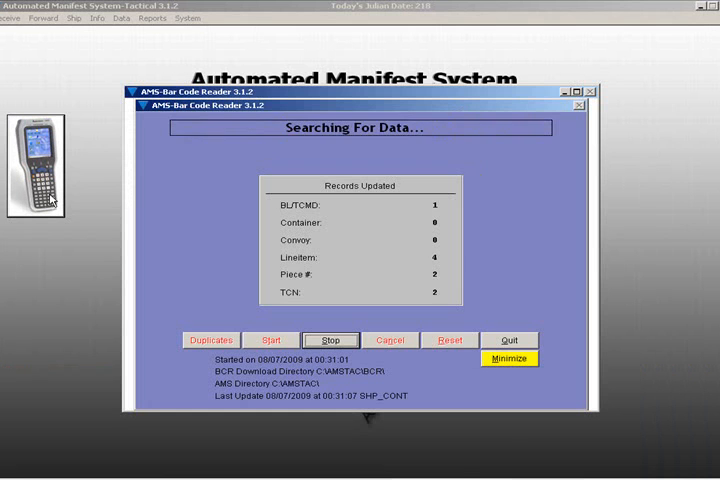
left_click(70, 23)
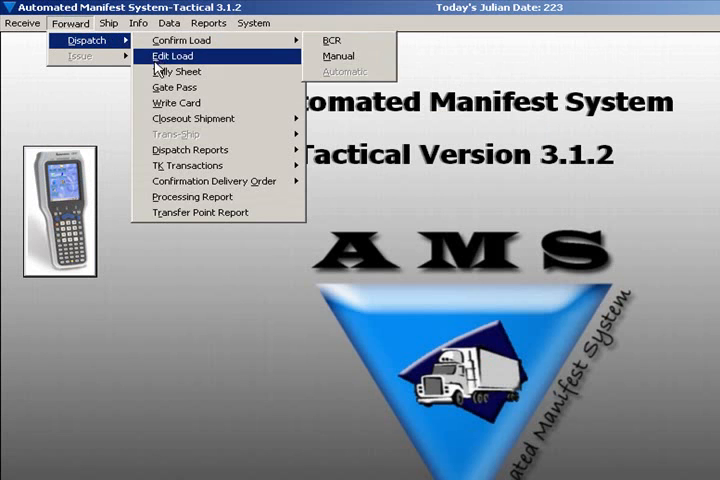
mouse_move(192, 118)
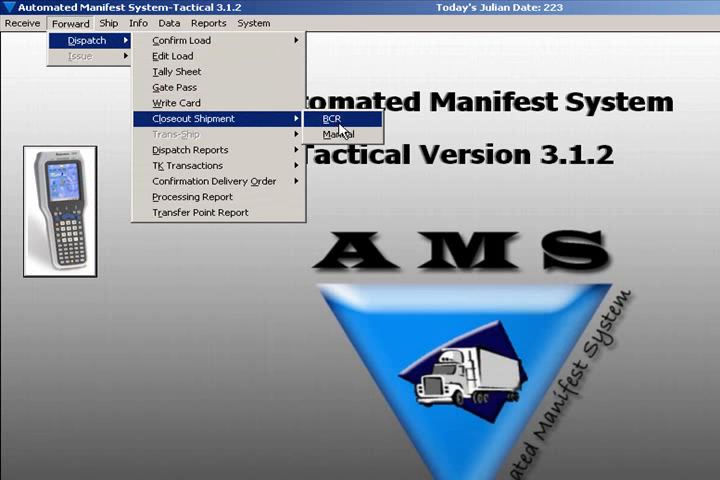
left_click(343, 134)
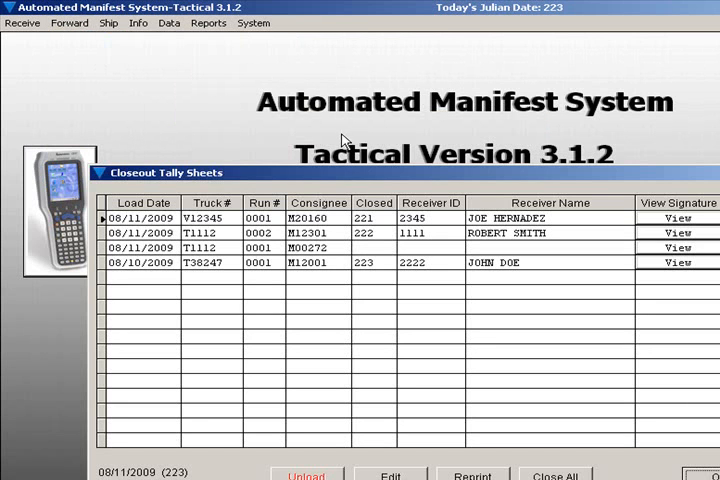
Select the T38247 closeout record and view JOHN DOE's captured signature.
left_click(300, 262)
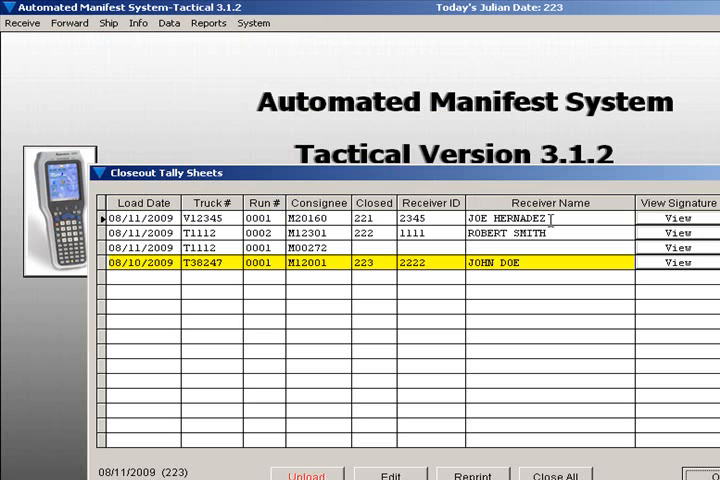
left_click(677, 263)
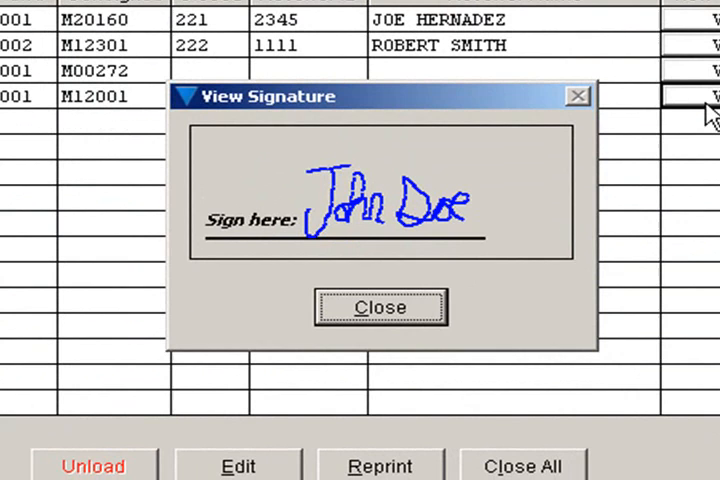